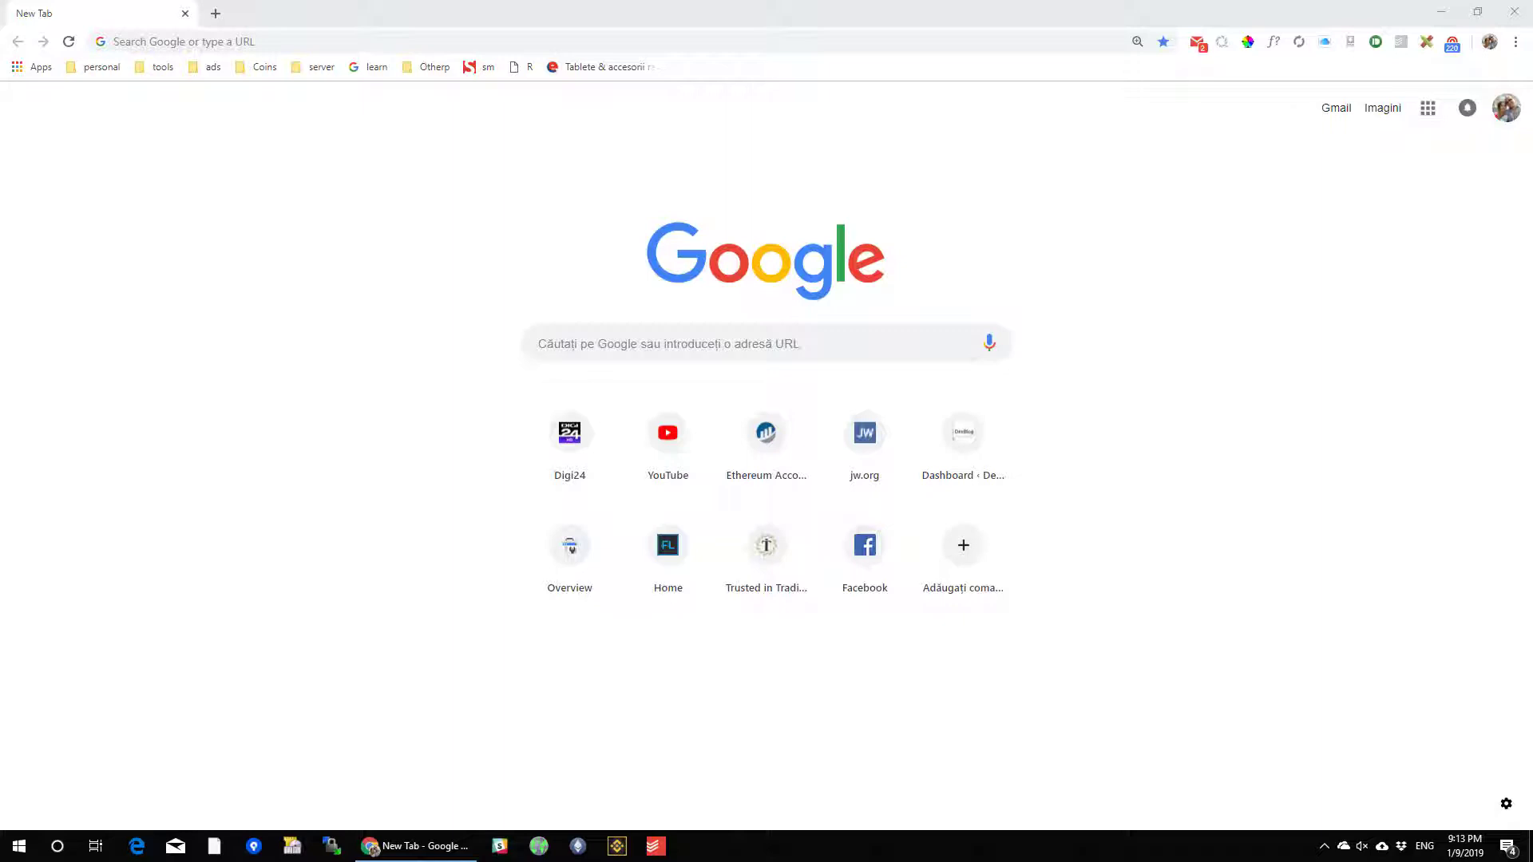
mouse_move(1322, 846)
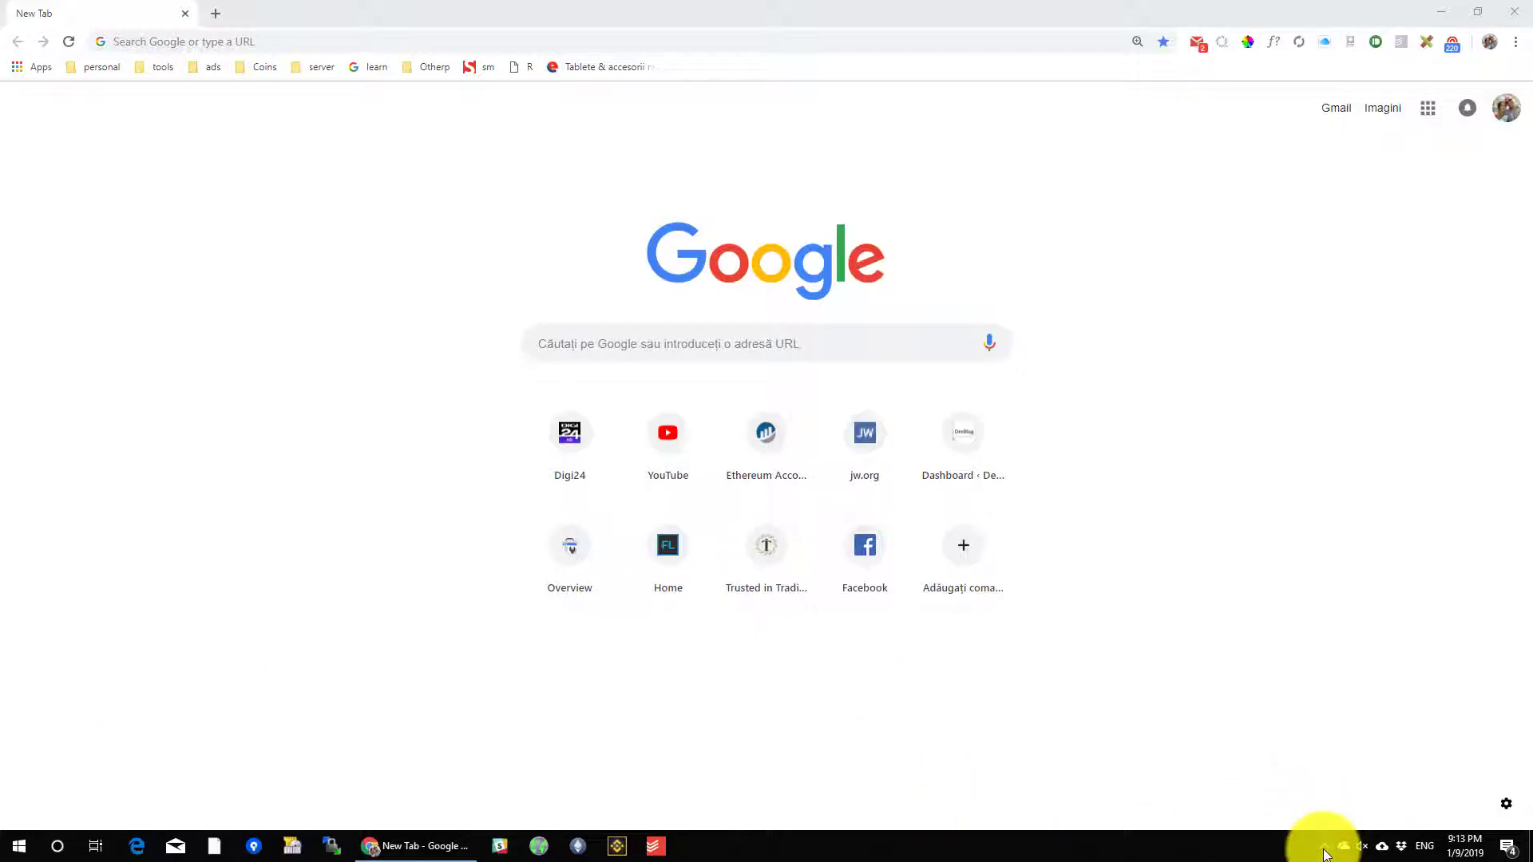
Step: Reach Network & Internet settings via the tray network icon's context menu
left_click(1322, 847)
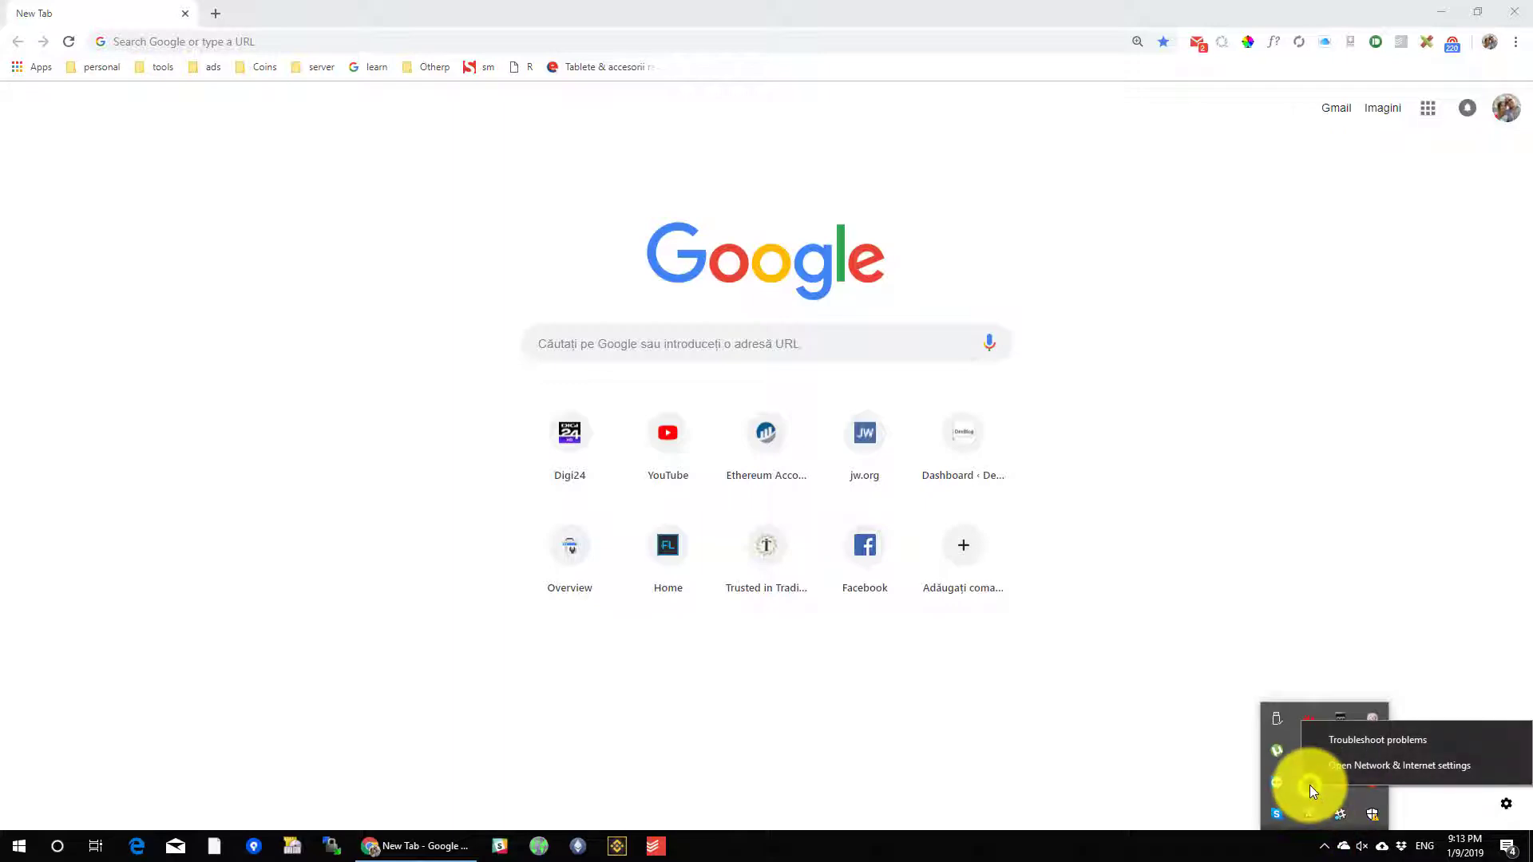
left_click(1398, 765)
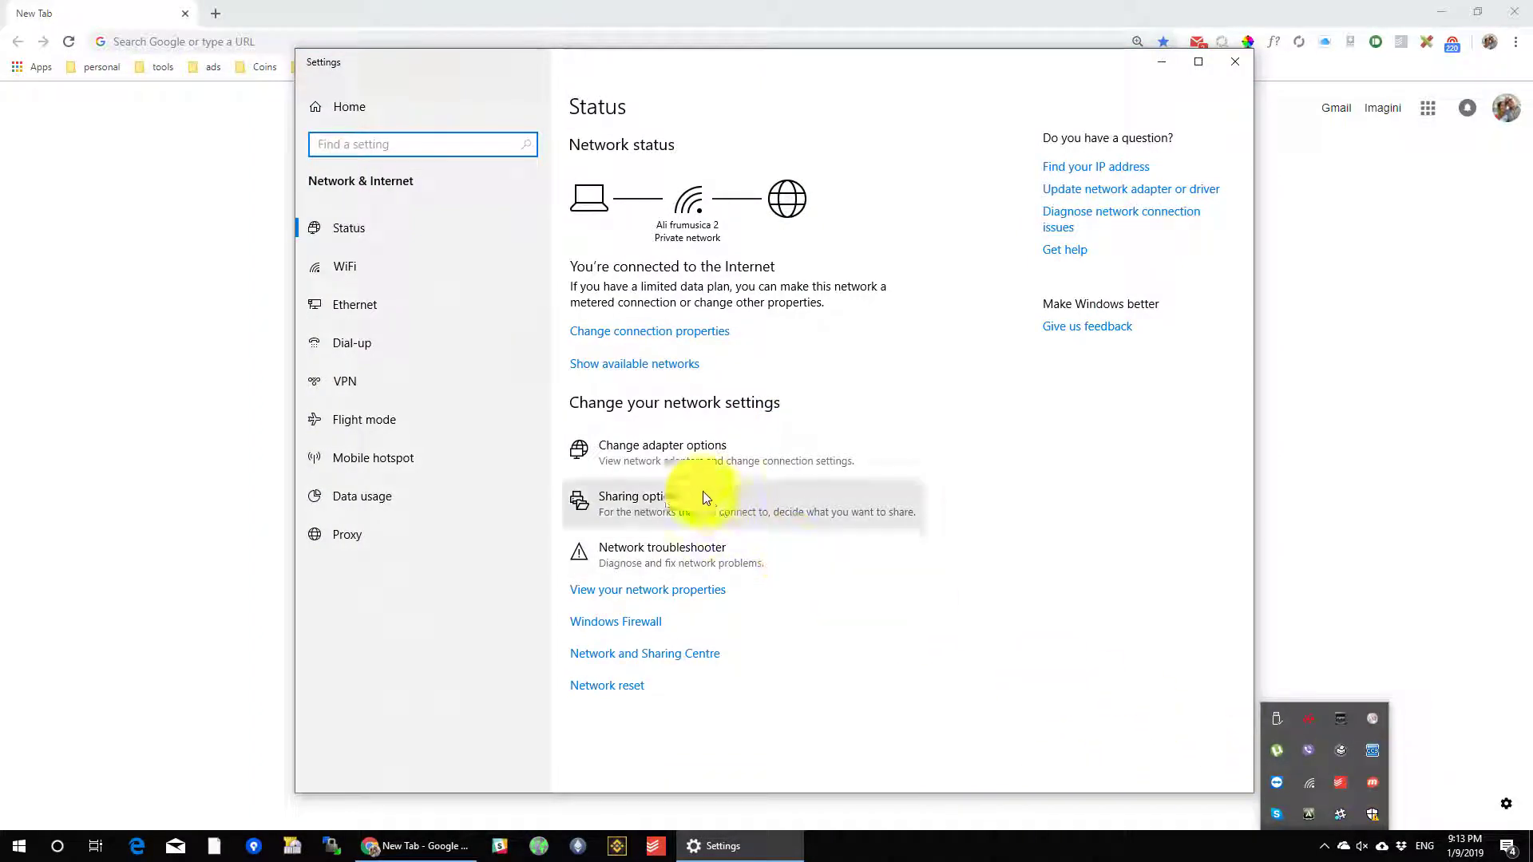
Step: Show the Network Connections list via Change adapter options
left_click(661, 445)
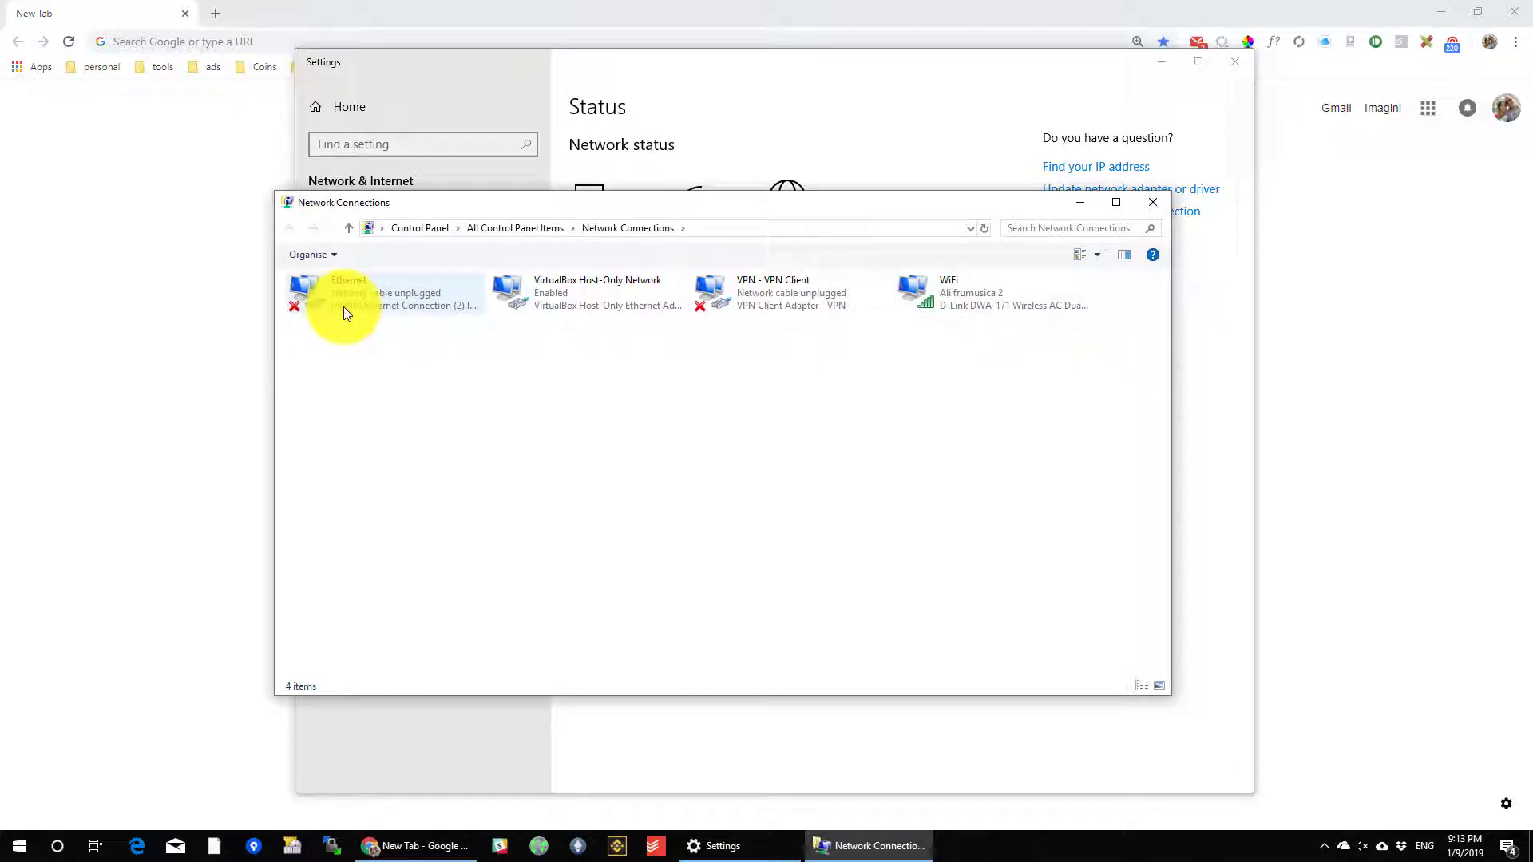
Step: Display the WiFi adapter's Network Connection Details with the IPv4 Default Gateway row highlighted
double_click(987, 293)
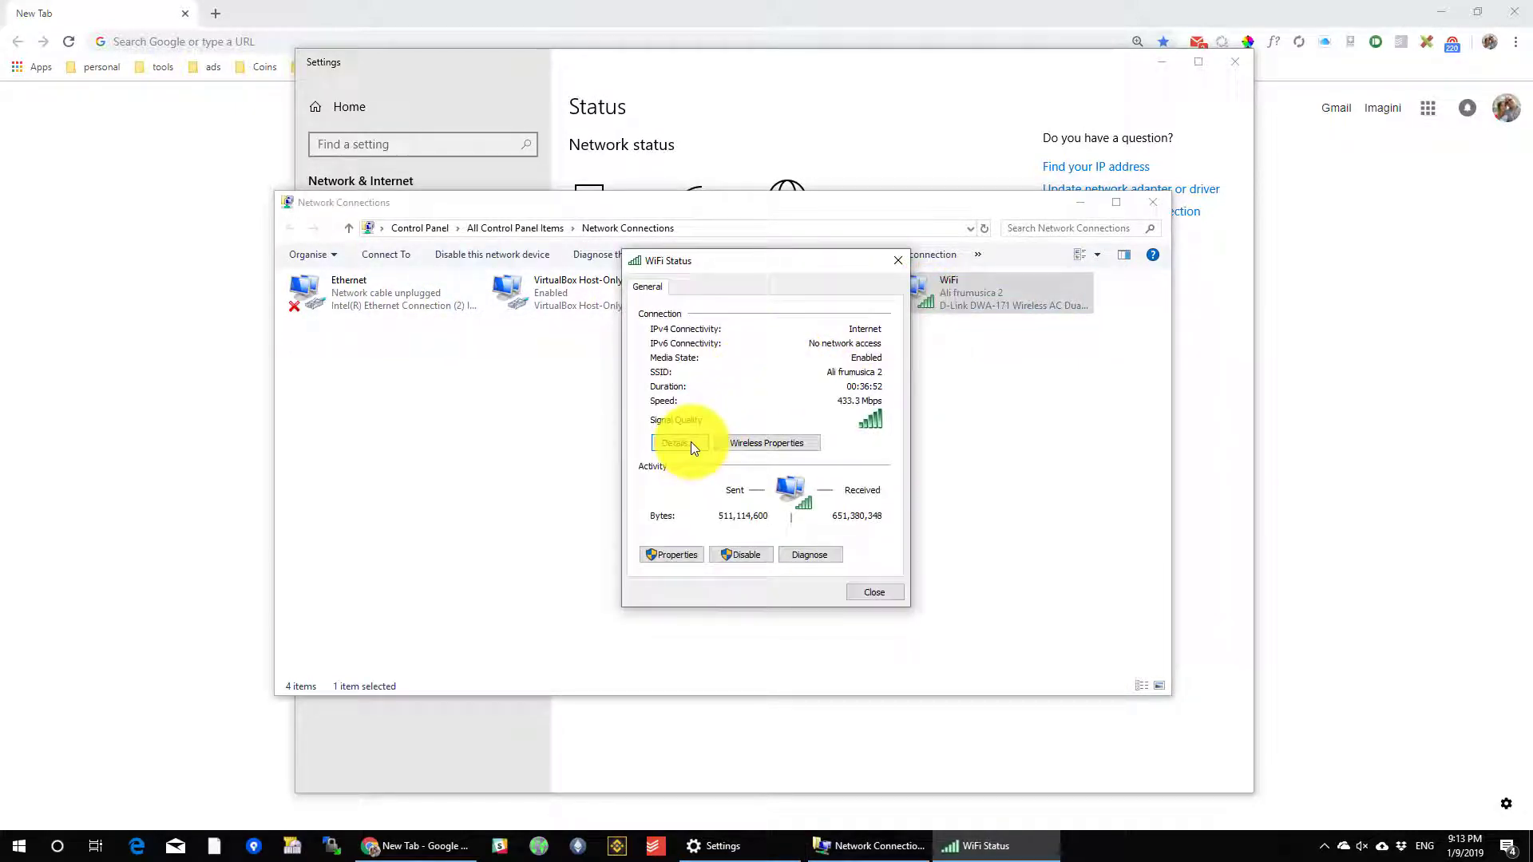
left_click(677, 442)
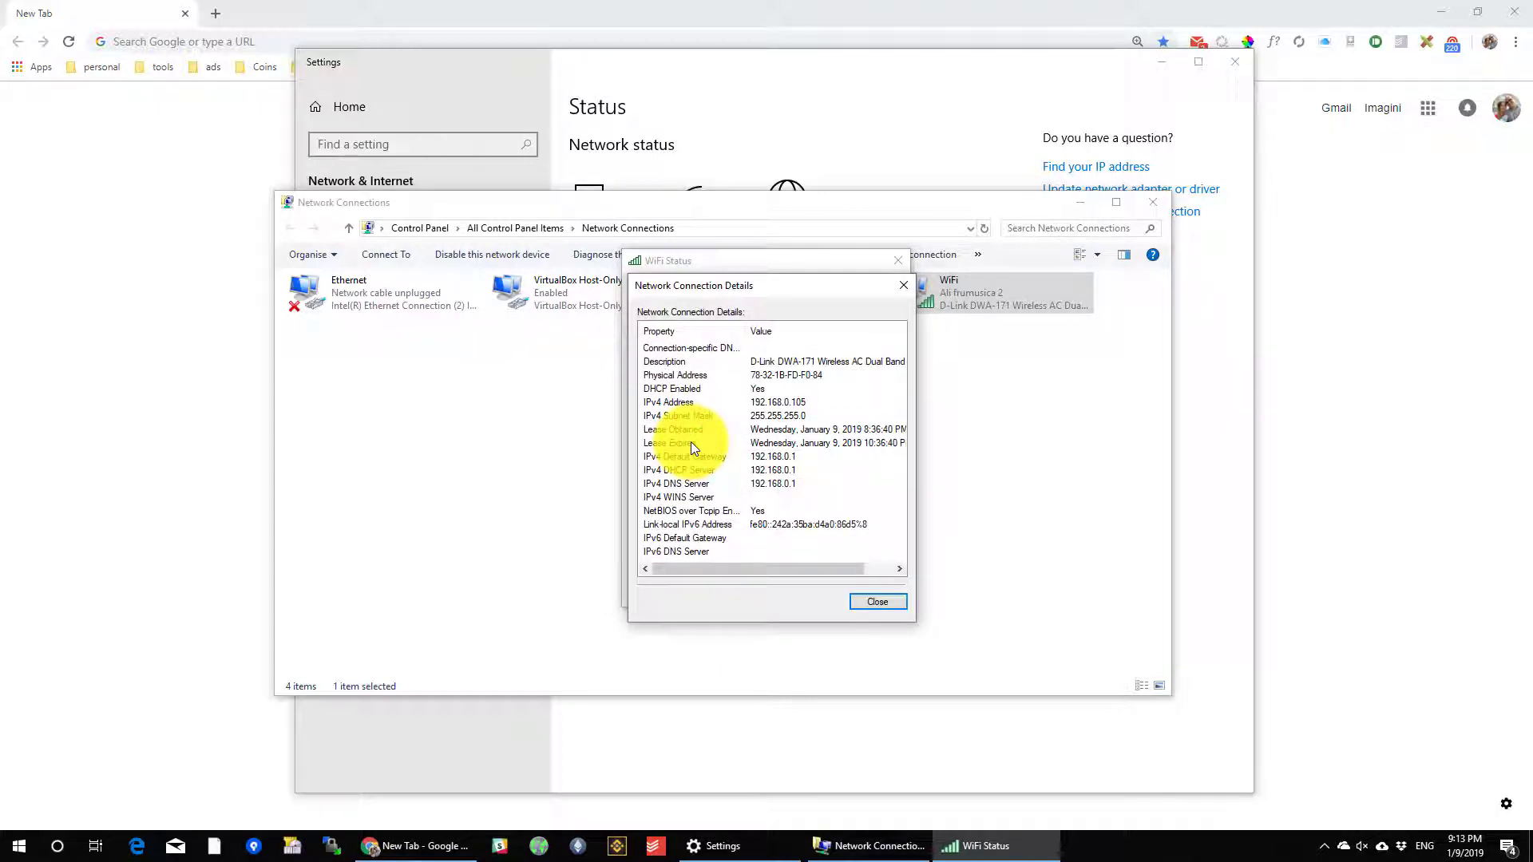
mouse_move(725, 508)
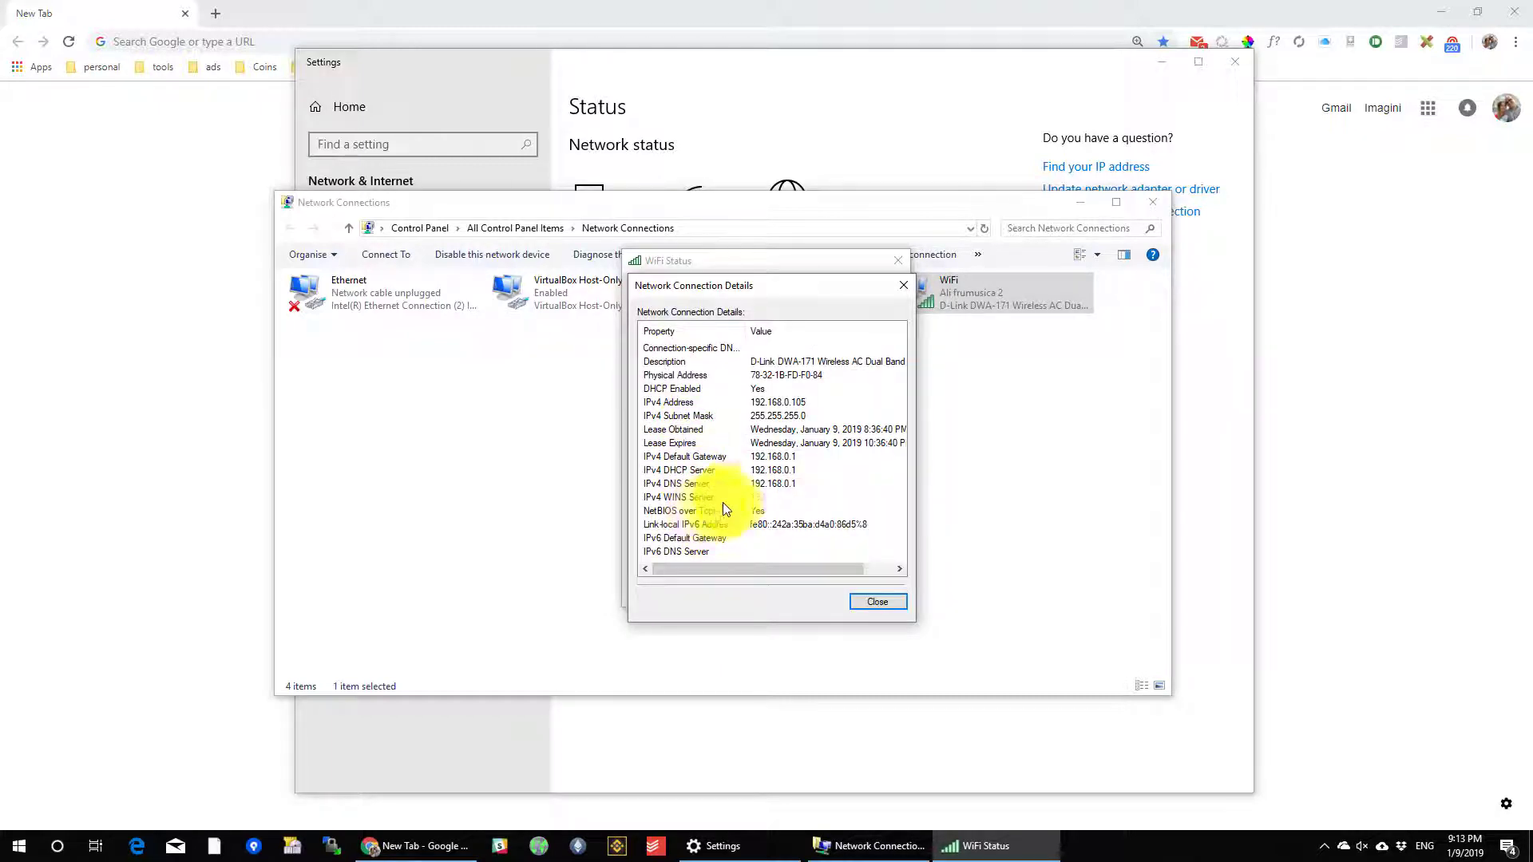
left_click(685, 456)
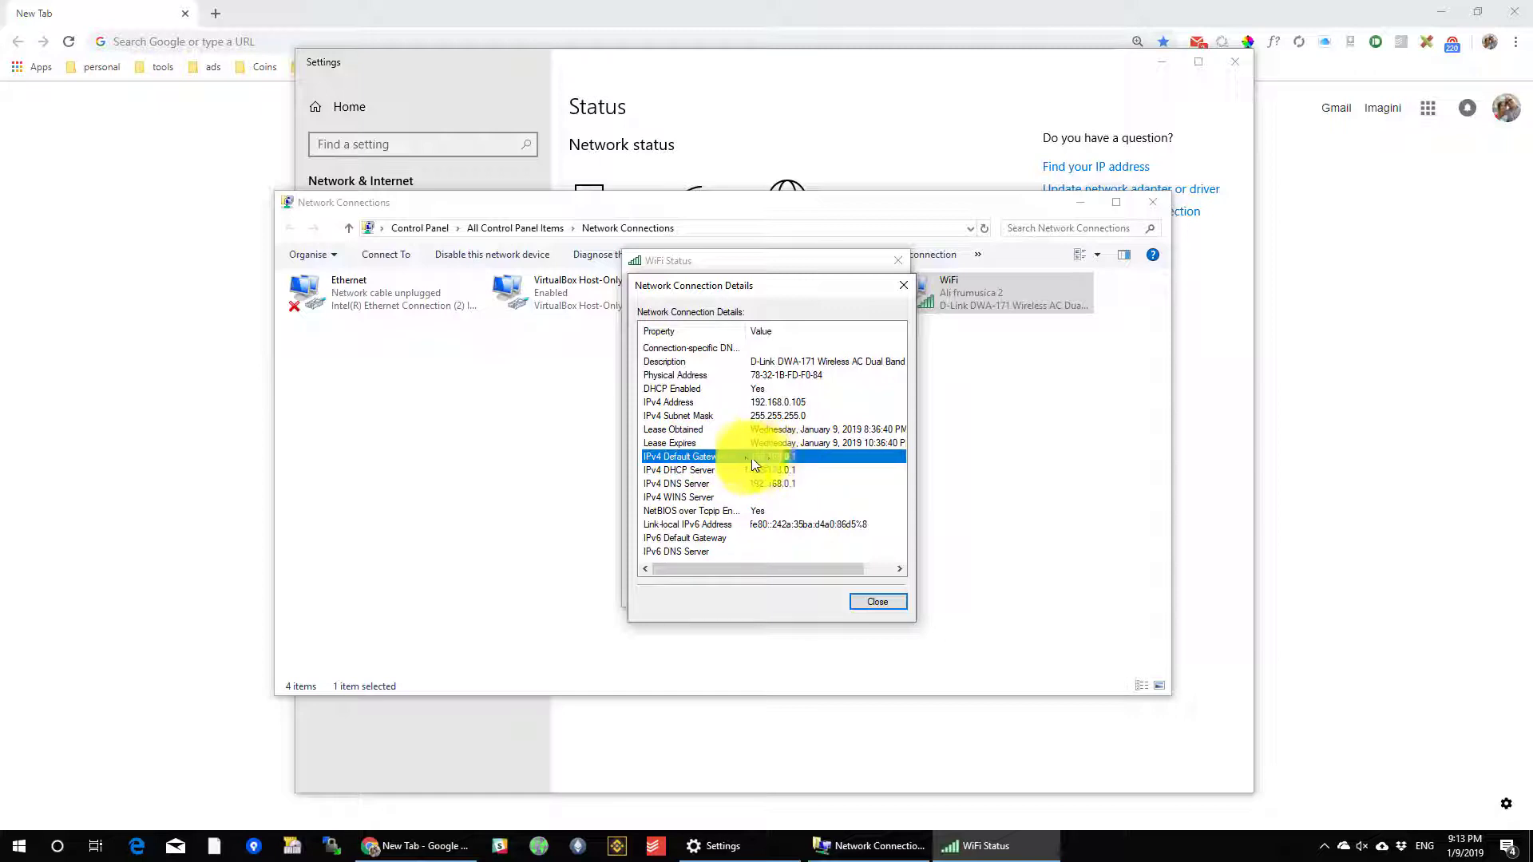
mouse_move(789, 460)
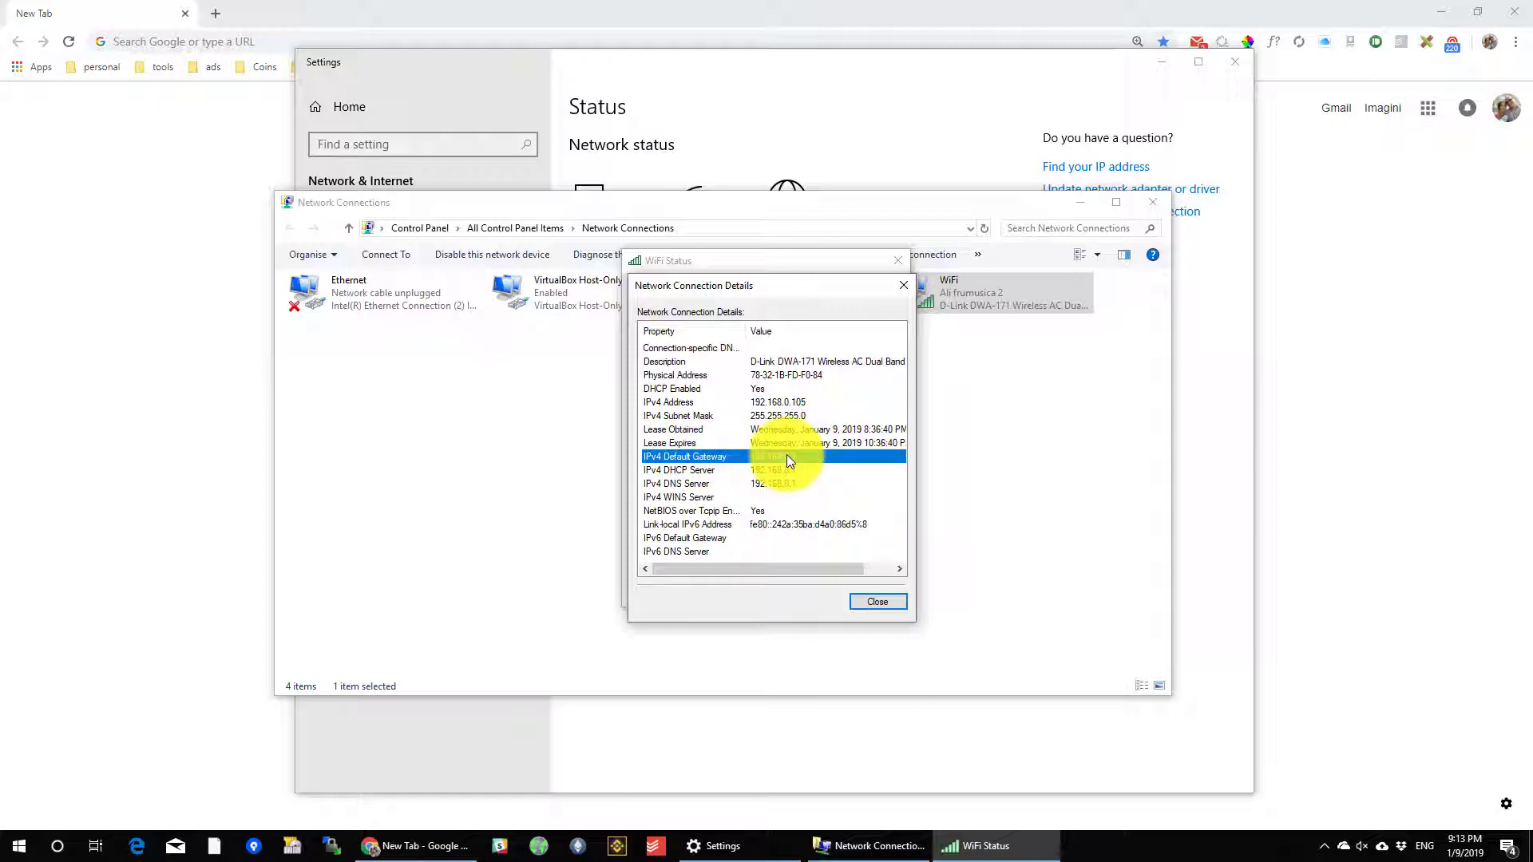